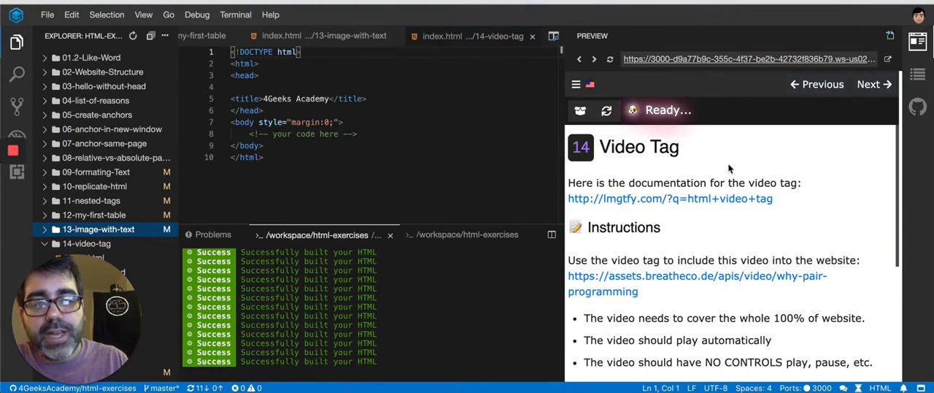
mouse_move(752, 179)
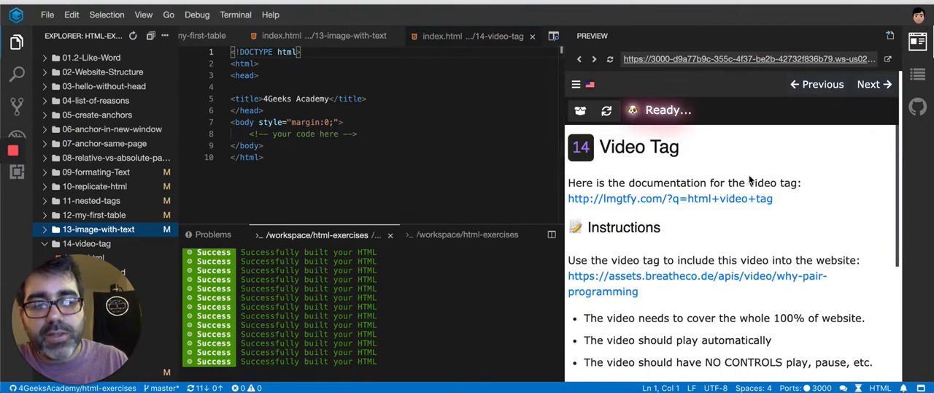
Scroll the Video Tag exercise preview down to the hint about Chrome needing muted autoplay.
scroll("down", 3)
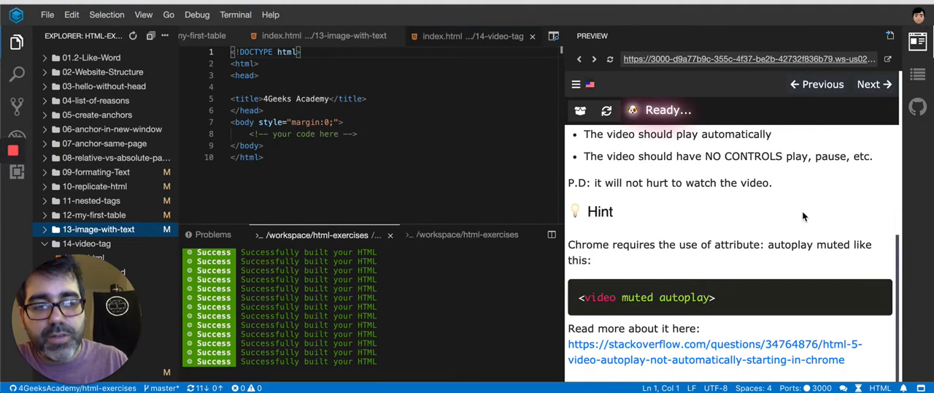
mouse_move(686, 290)
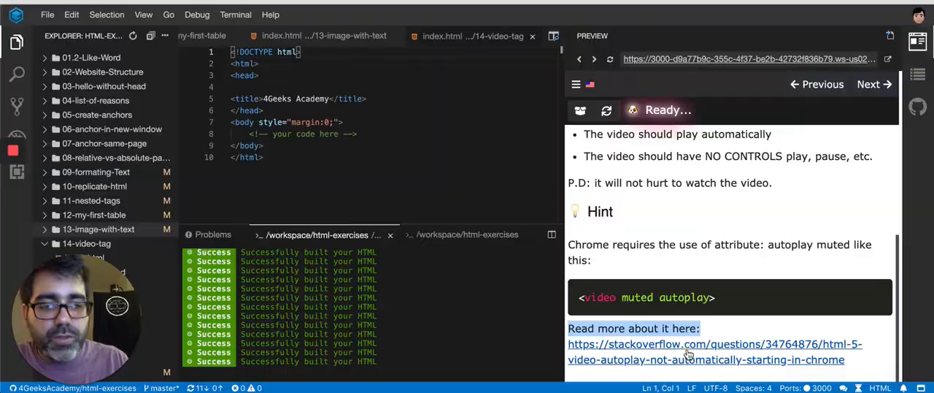
Open the Stack Overflow Chrome autoplay question and scroll through answers to the muted-autoplay code.
left_click(715, 351)
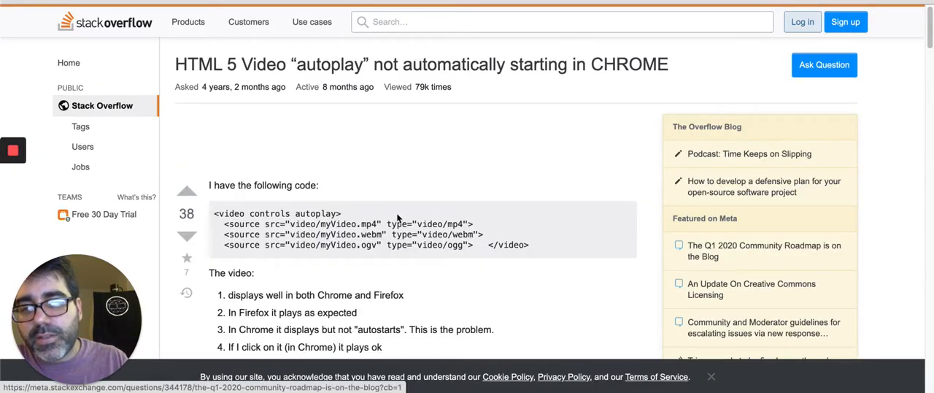
mouse_move(399, 188)
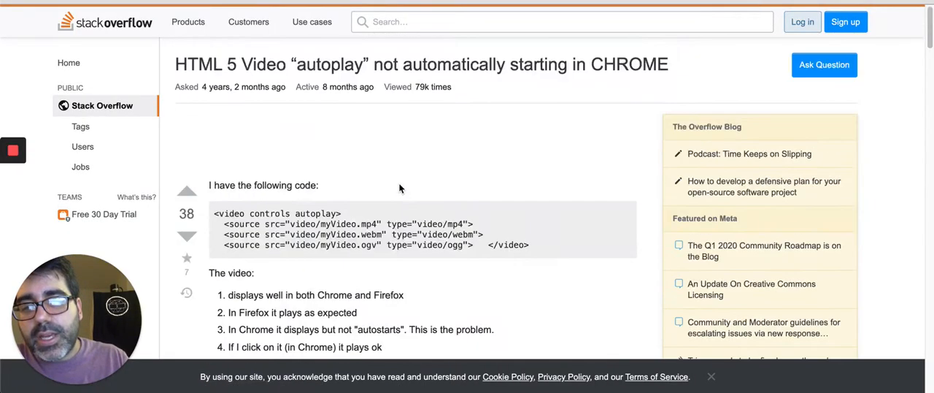
scroll("down", 3)
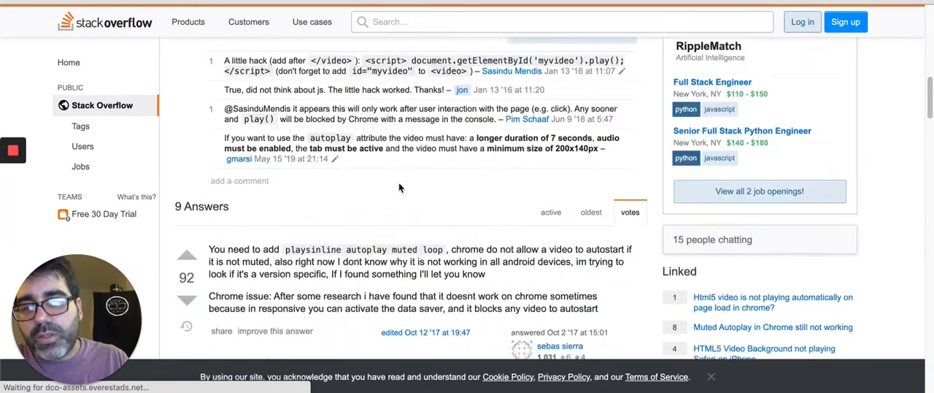
scroll("up", 3)
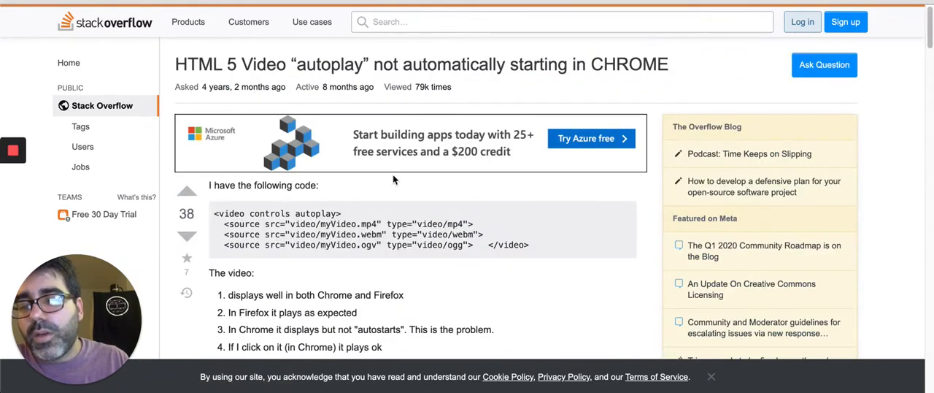
mouse_move(166, 225)
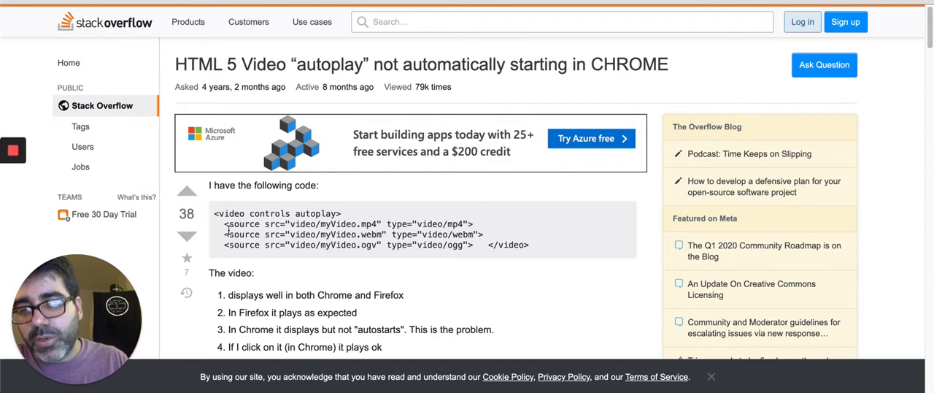
scroll("down", 3)
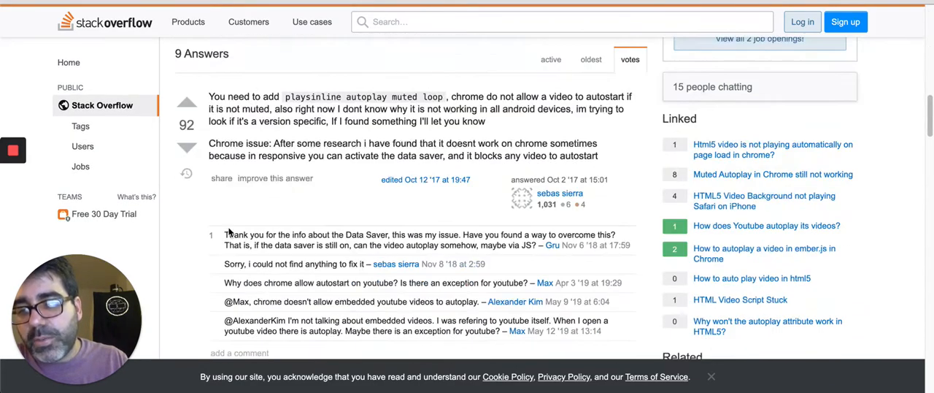
scroll("down", 3)
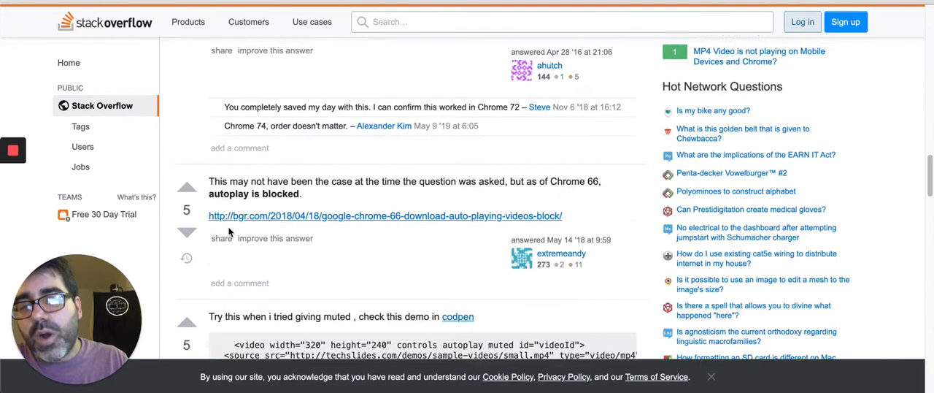
scroll("down", 3)
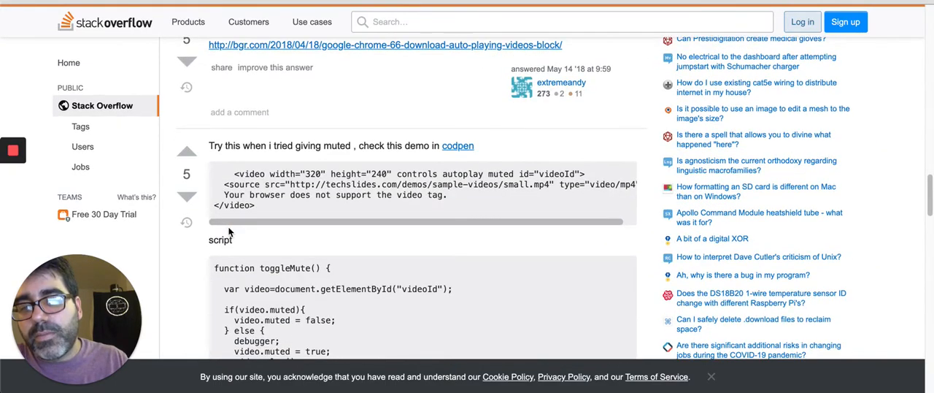
scroll("down", 3)
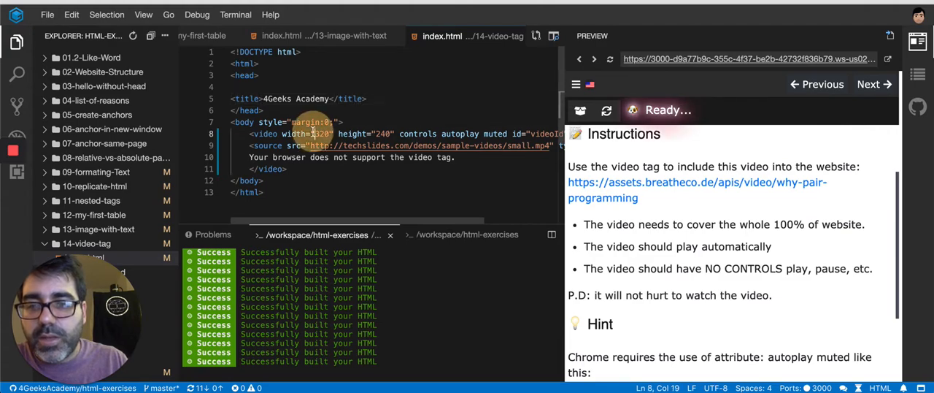
Set the pasted video tag's width to 100% and review its autoplay and videoId attributes.
type("100%")
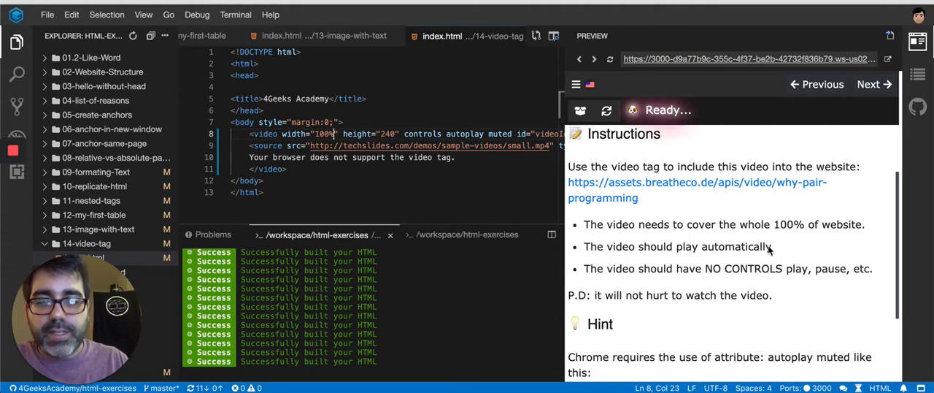
double_click(464, 133)
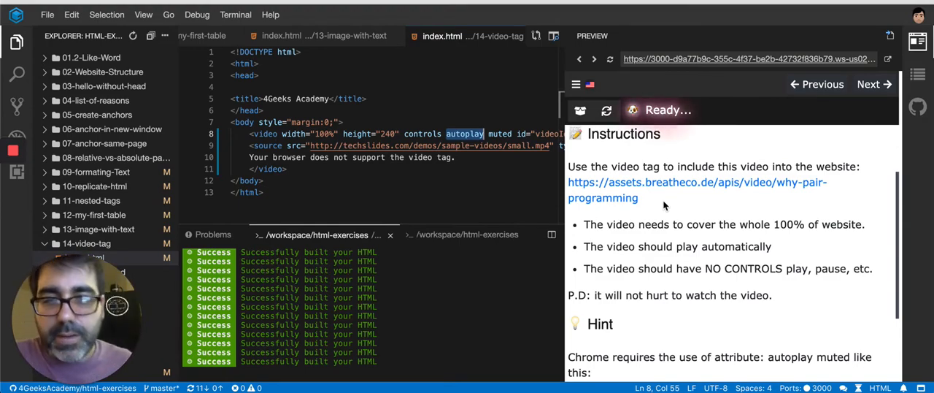
mouse_move(600, 272)
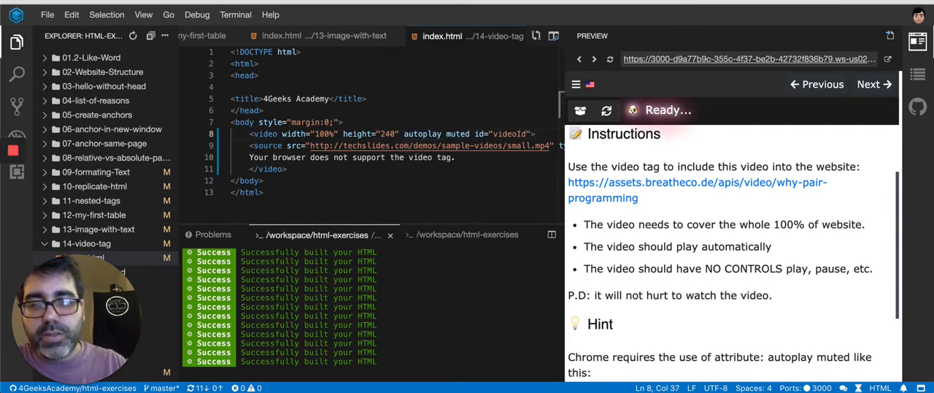
double_click(509, 133)
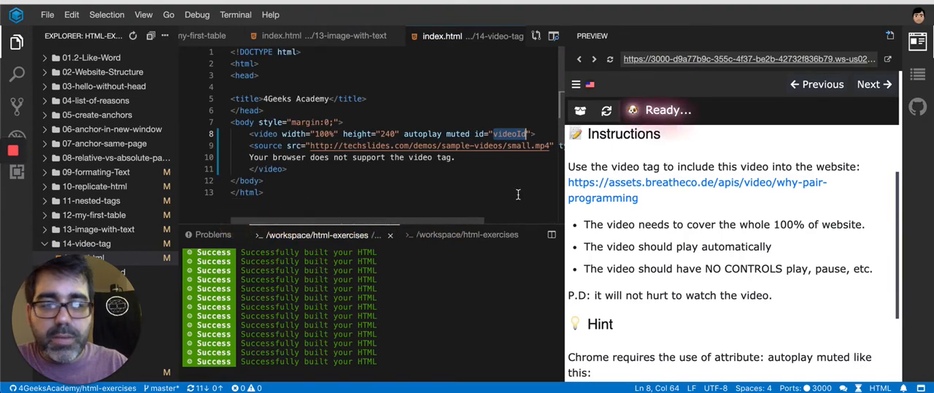
scroll("down", 3)
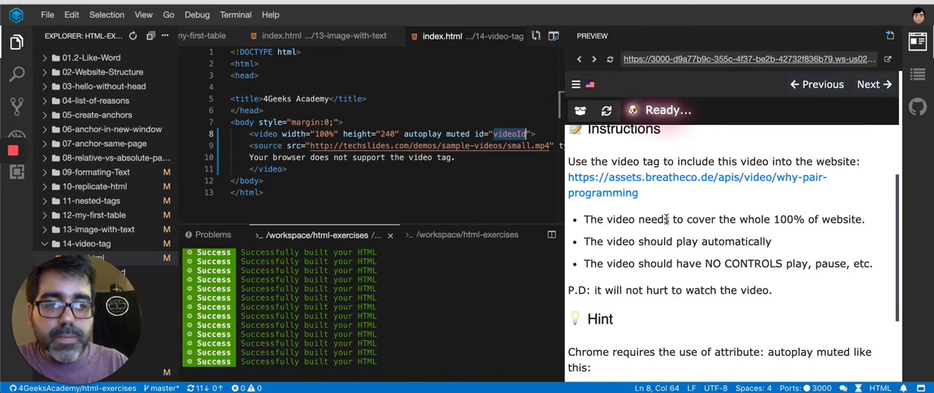
scroll("down", 3)
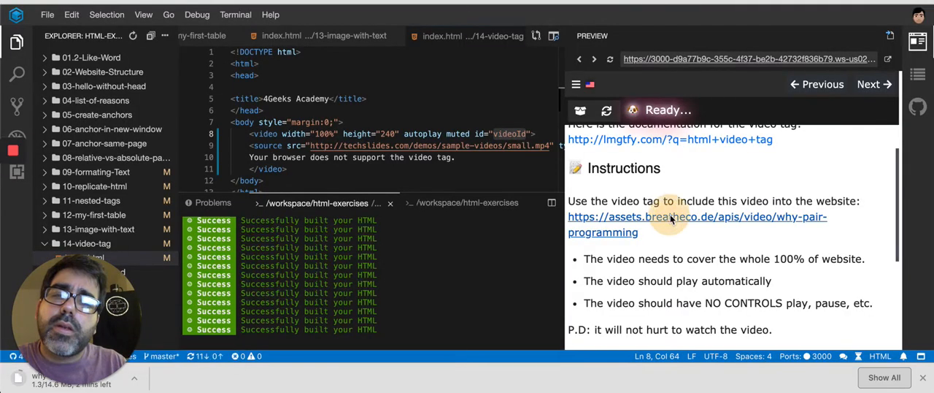
Follow the why-pair-programming video link in the instructions and select its URL text.
left_click(697, 217)
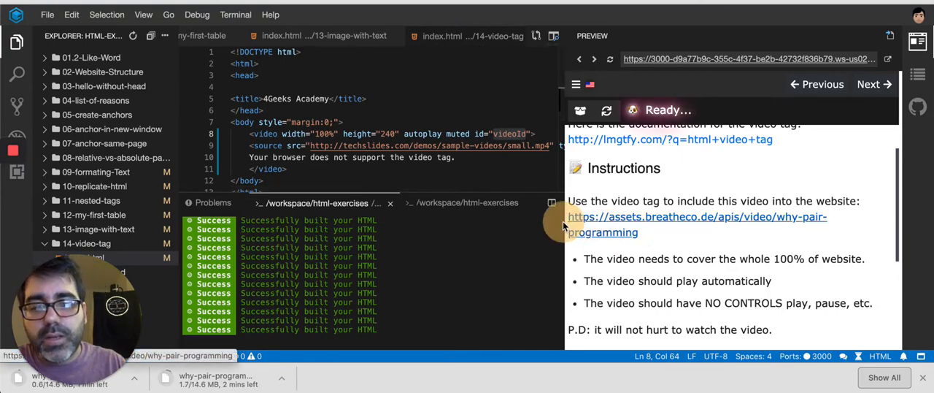
left_click_drag(568, 216, 638, 232)
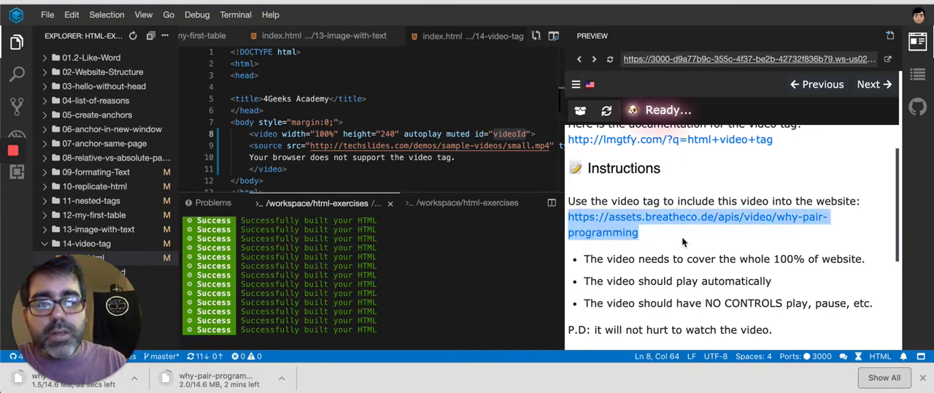
scroll("down", 3)
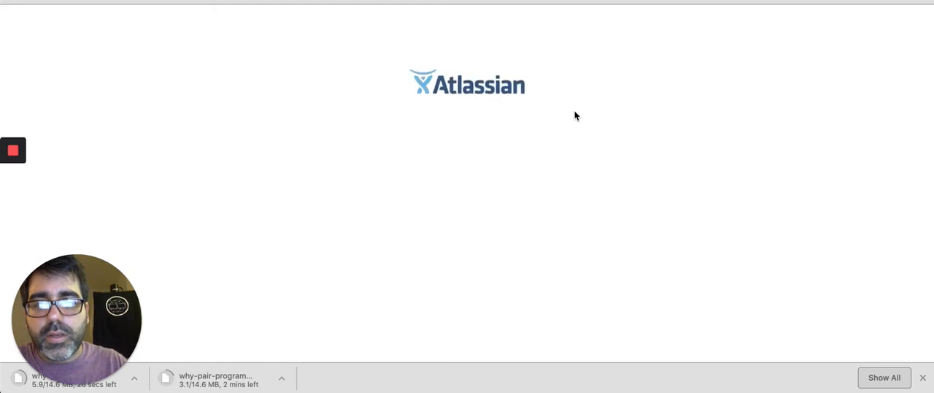
mouse_move(928, 347)
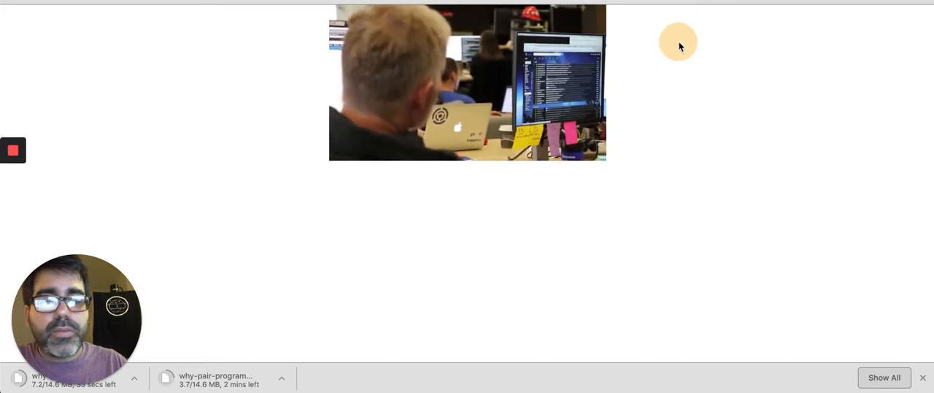
mouse_move(120, 119)
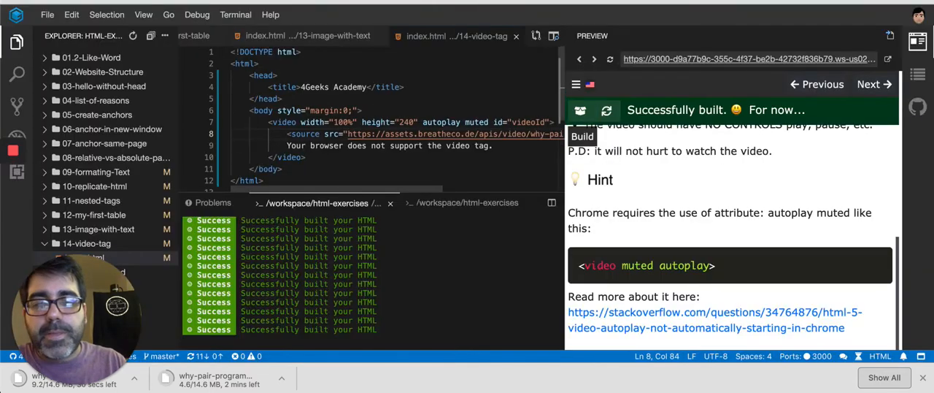
Change the video tag's height from 240 to 100%.
double_click(407, 122)
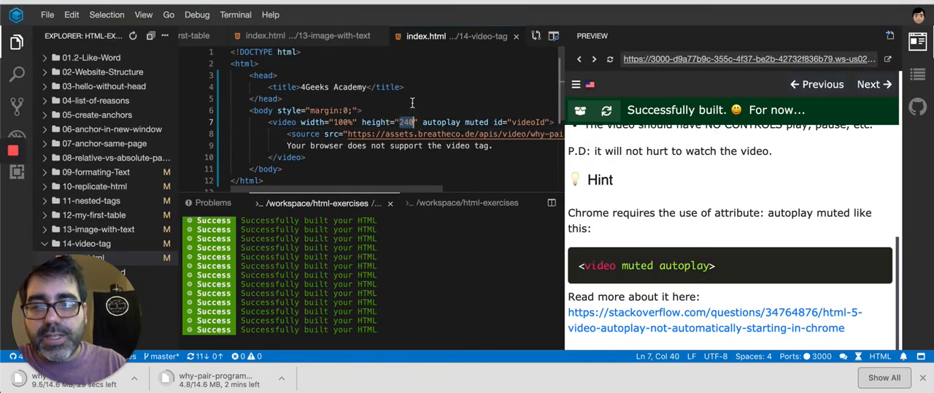
type("100%")
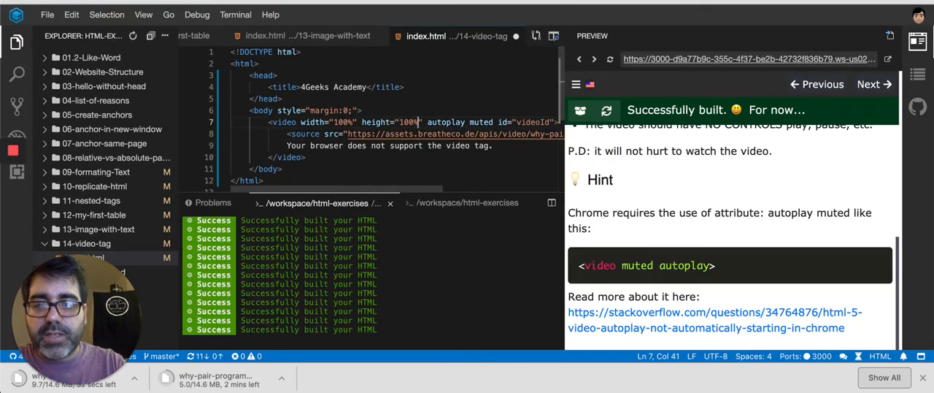
left_click(454, 87)
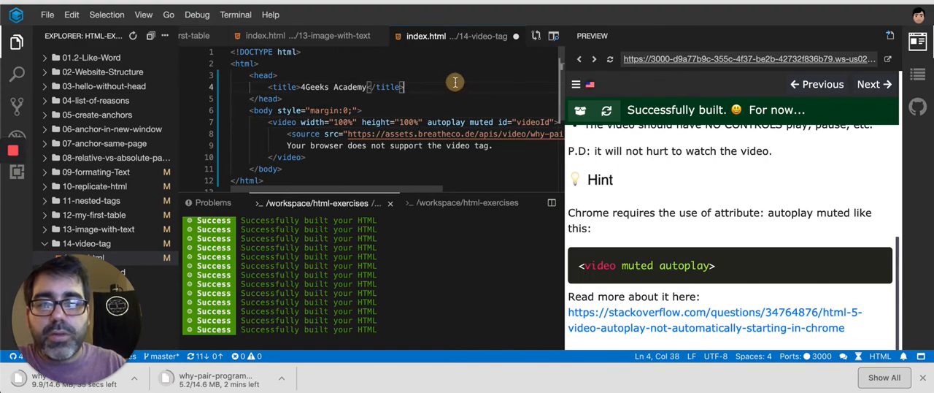